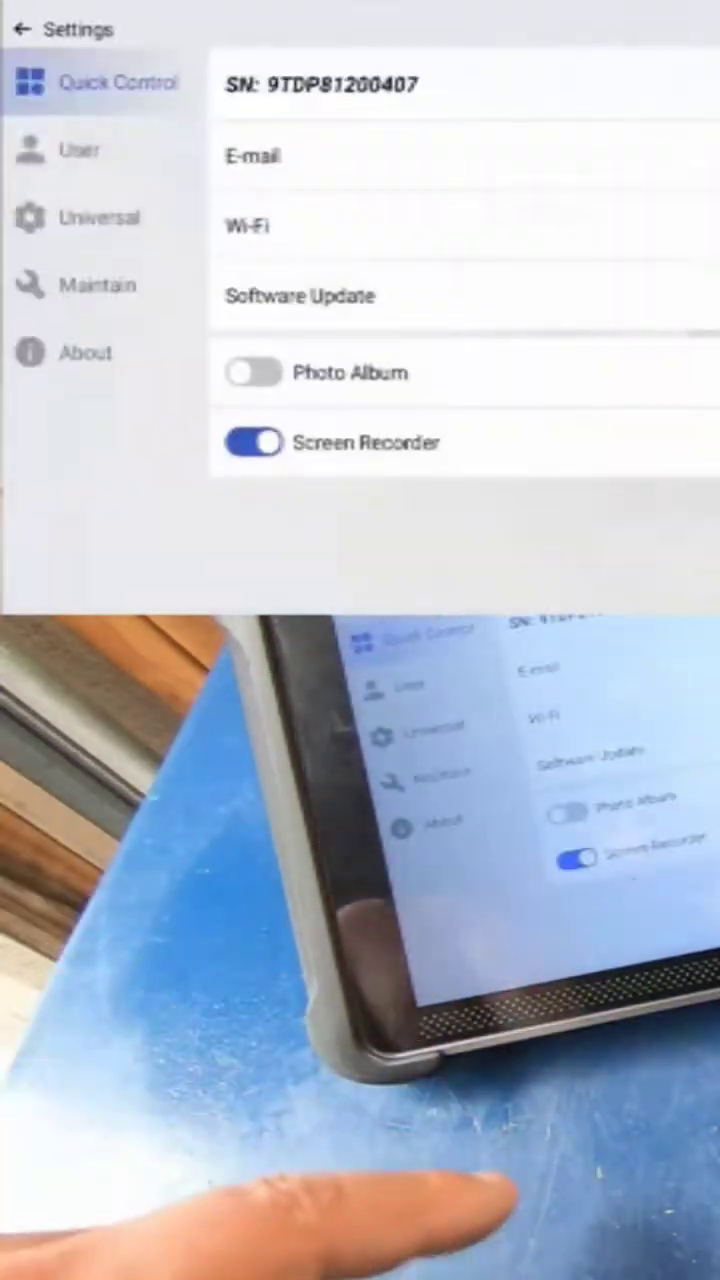
Apply the custom wallpaper and confirm the Notes dialog so MaxiSys restarts
left_click(99, 284)
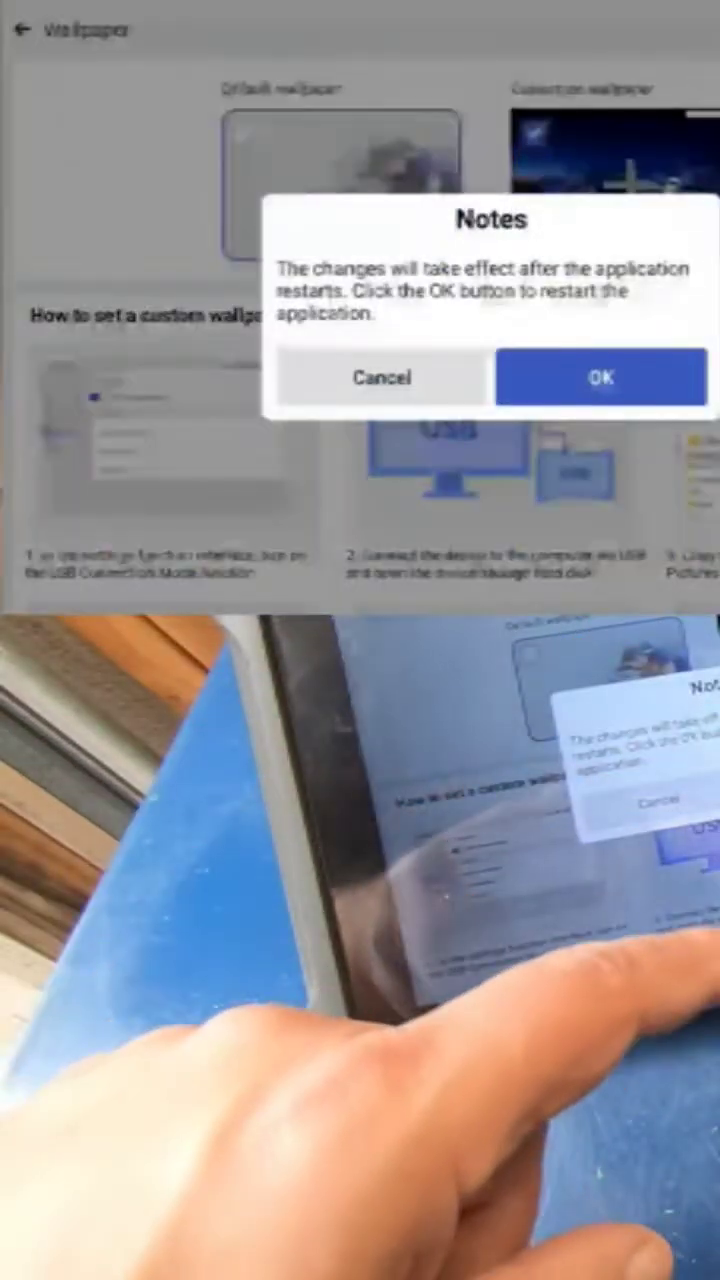
left_click(600, 378)
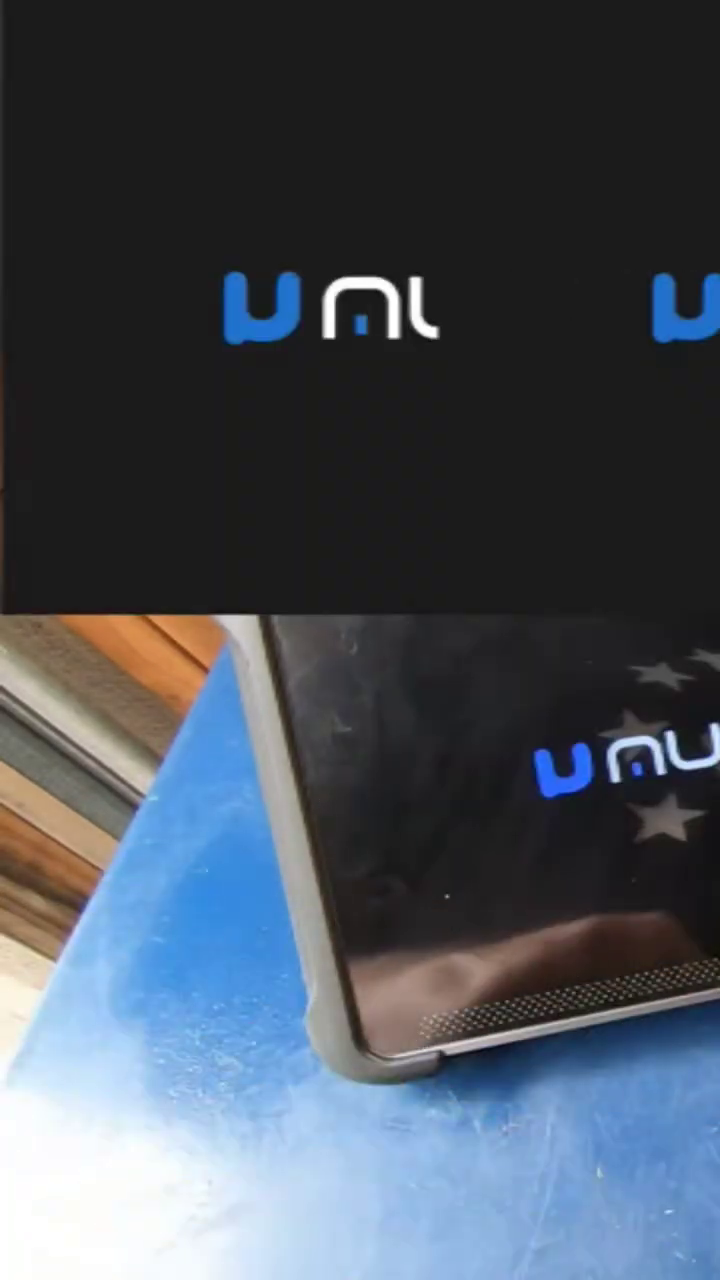